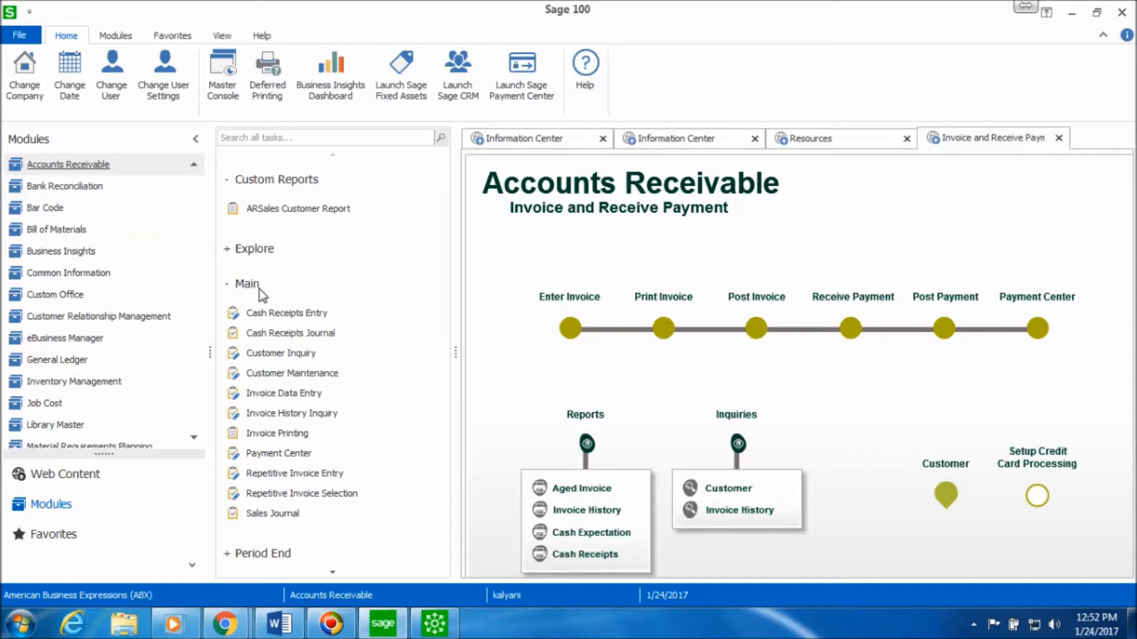
pyautogui.moveTo(286, 312)
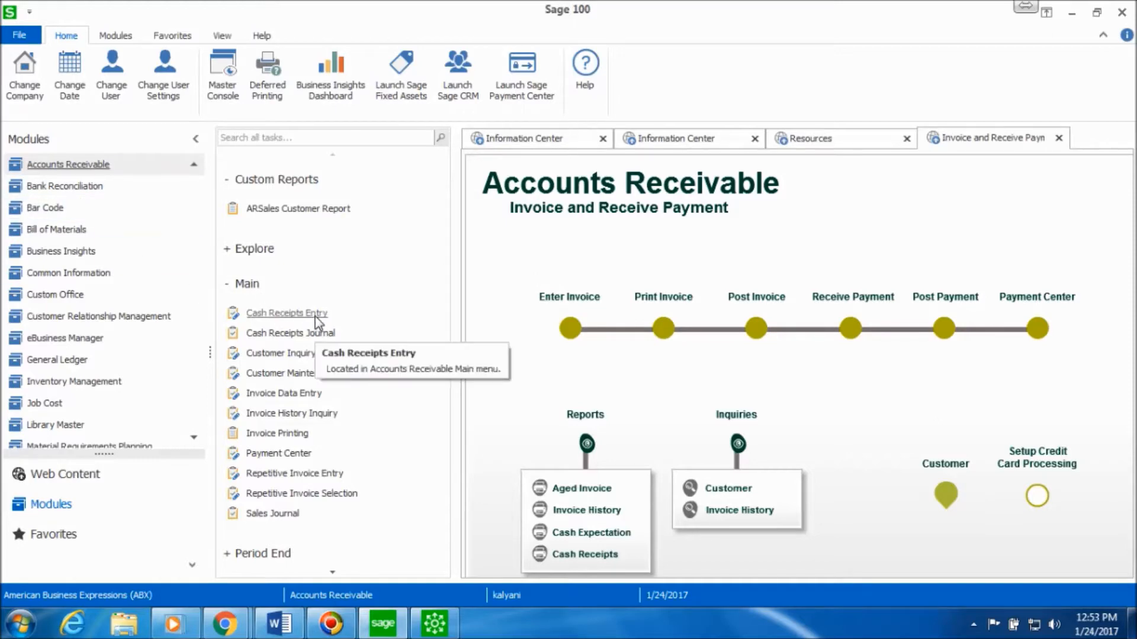
# - Start a new cash receipts batch 00047 from Accounts Receivable Cash Receipts Entry
pyautogui.click(286, 312)
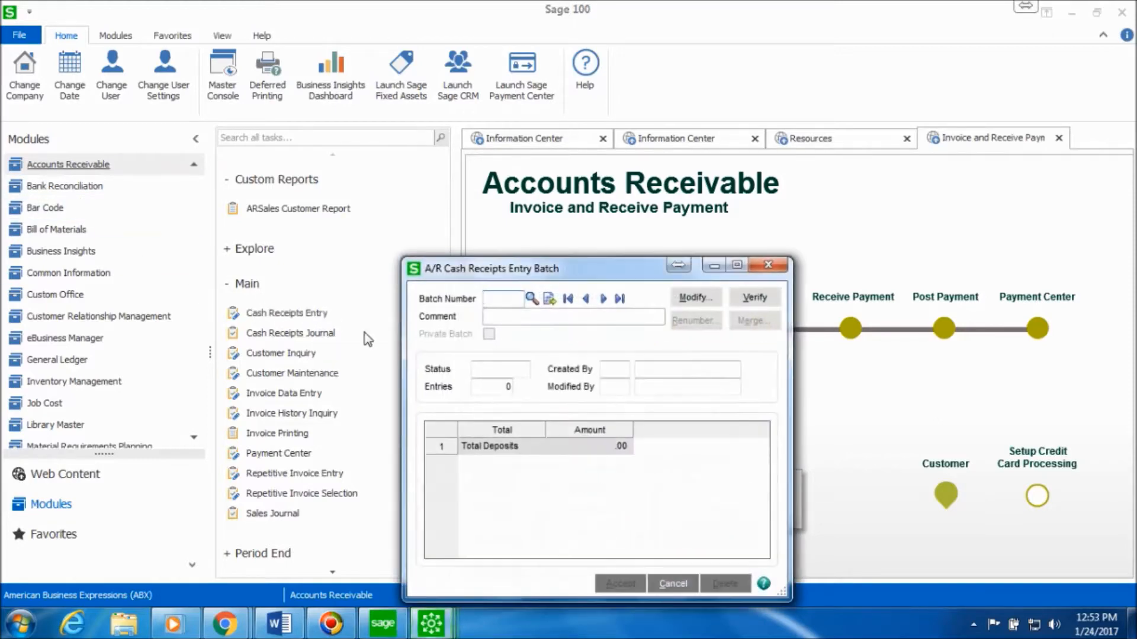
pyautogui.click(549, 298)
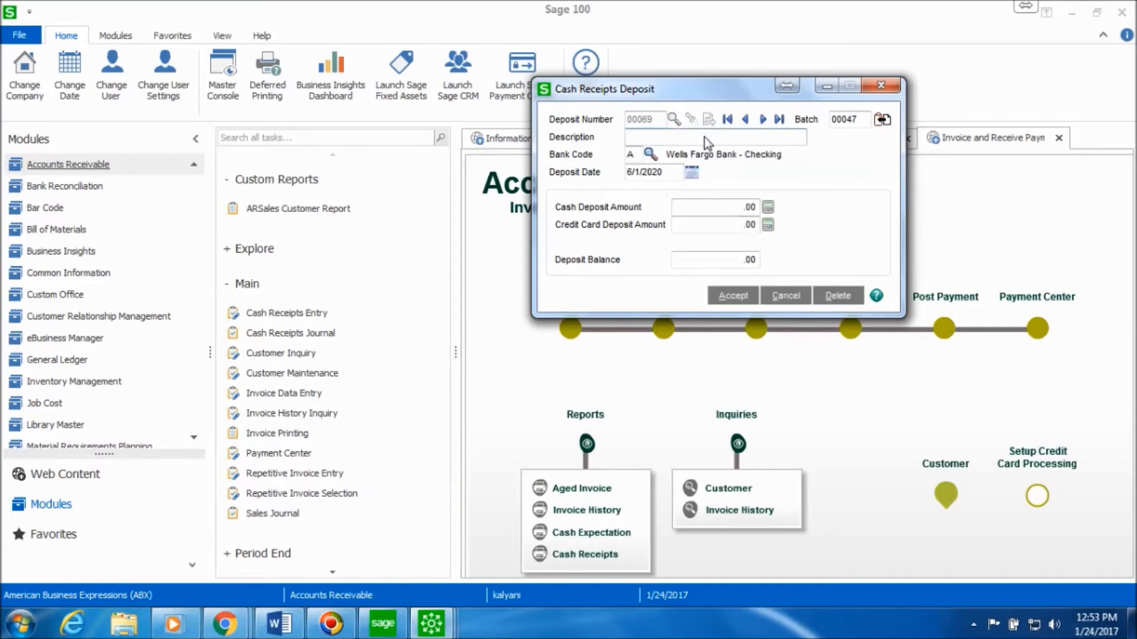
# - Accept deposit 00069 with description Writeoff and zero amounts
pyautogui.write('Writeoff')
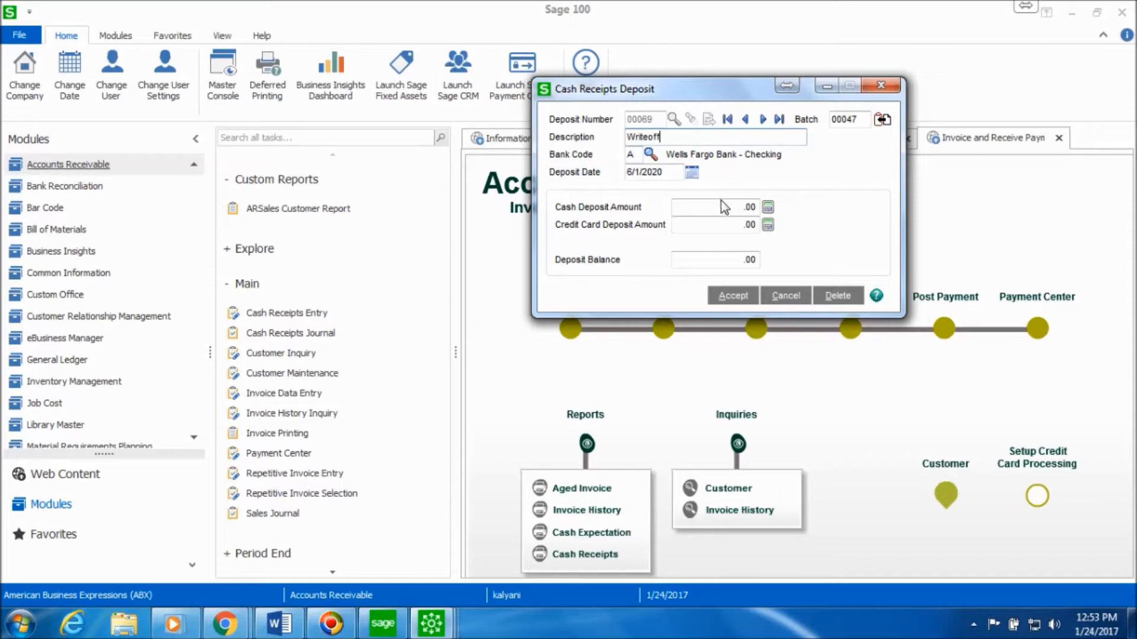
pyautogui.moveTo(735, 262)
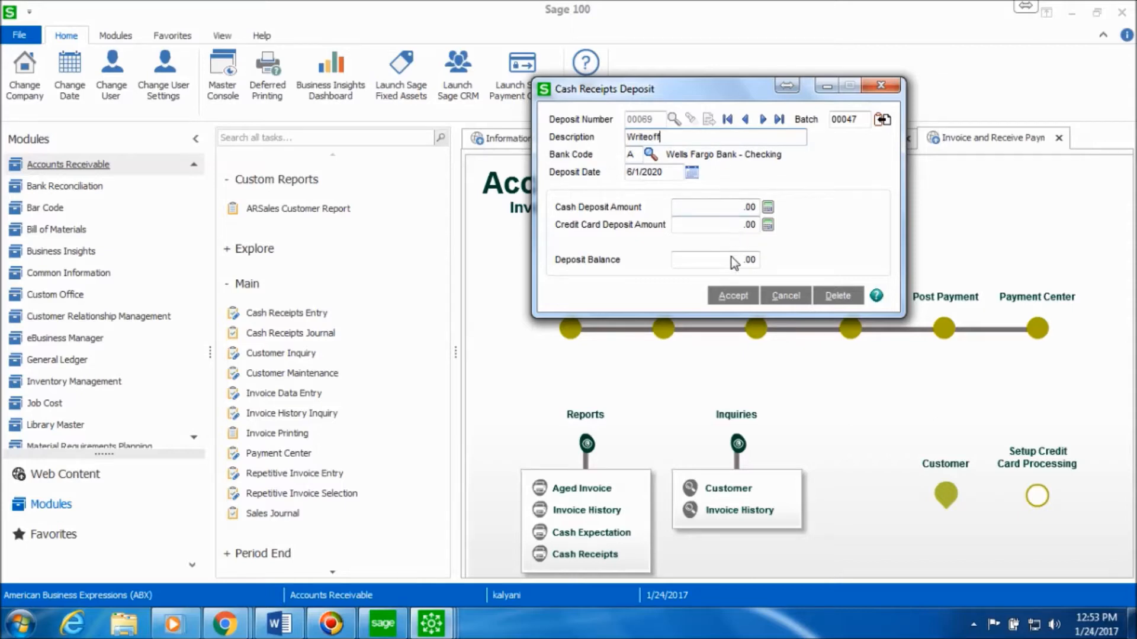
pyautogui.click(732, 295)
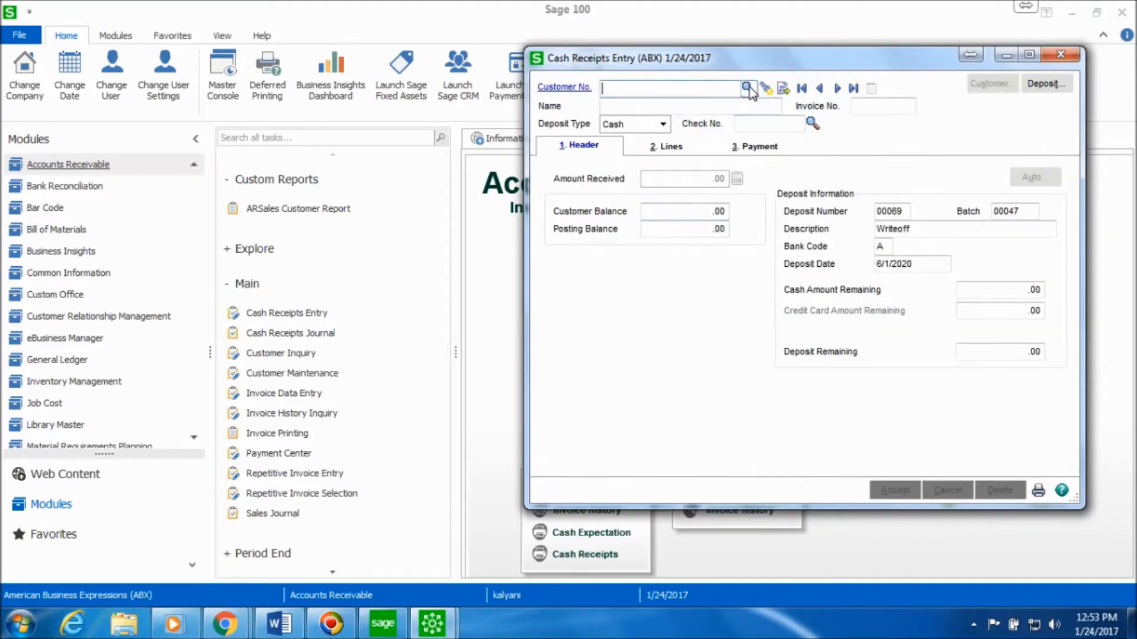
pyautogui.moveTo(748, 87)
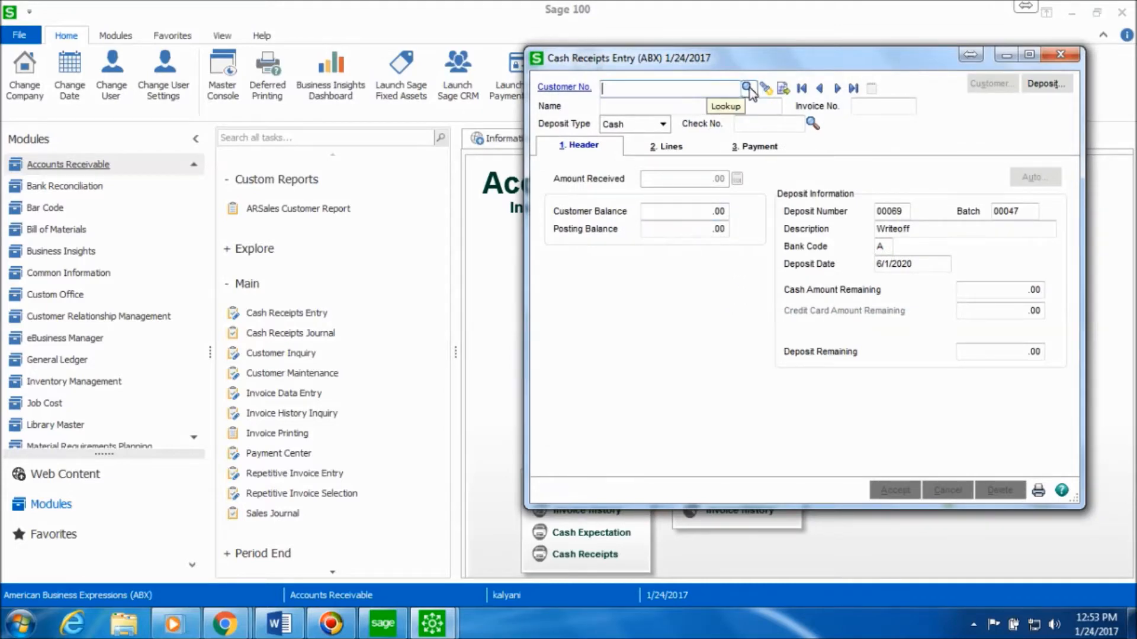
# - Begin a receipt for customer 00-POLYCOM with check number WRITEOFF and go to its lines
pyautogui.click(748, 88)
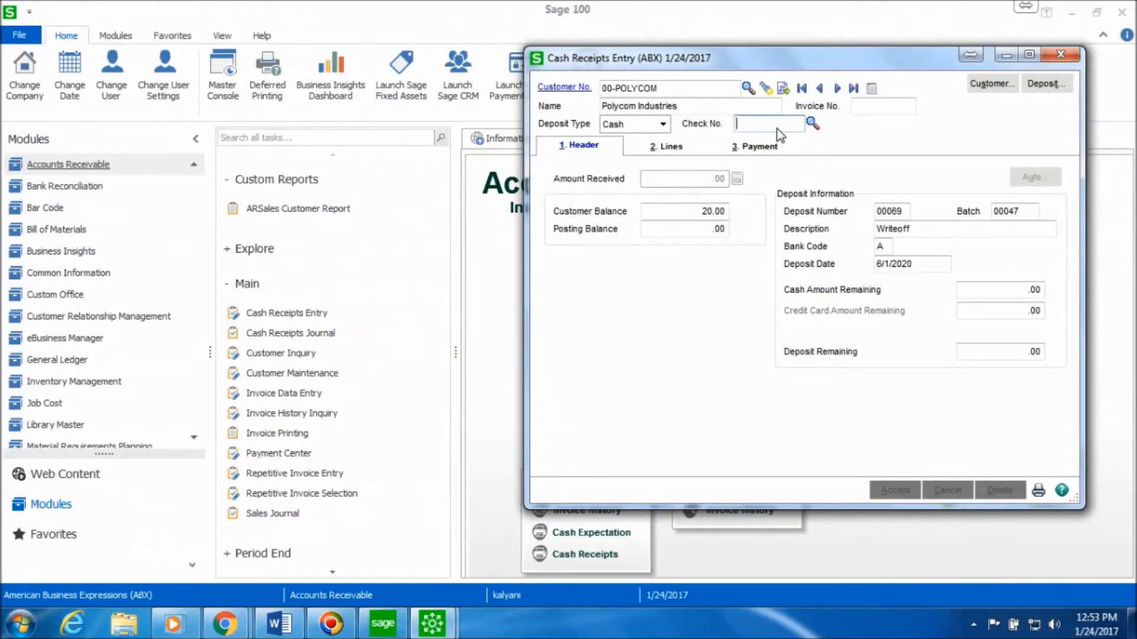
pyautogui.write('WRITEOFF')
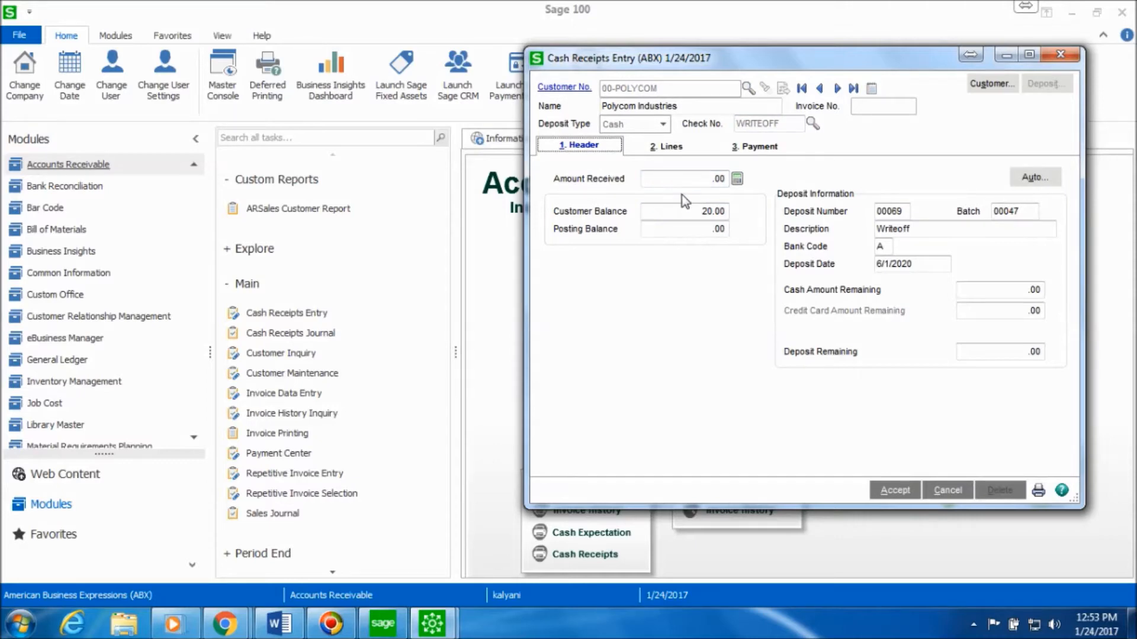
pyautogui.click(665, 145)
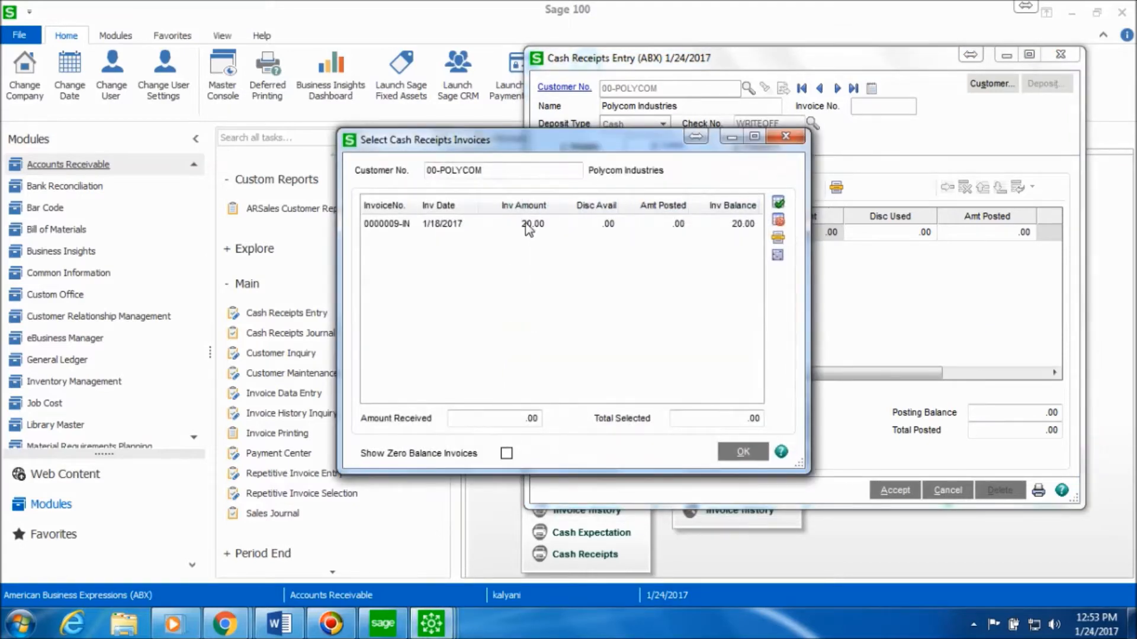
# - Apply invoice 0000009-IN in full, posting 20.00 on the receipt
pyautogui.click(529, 224)
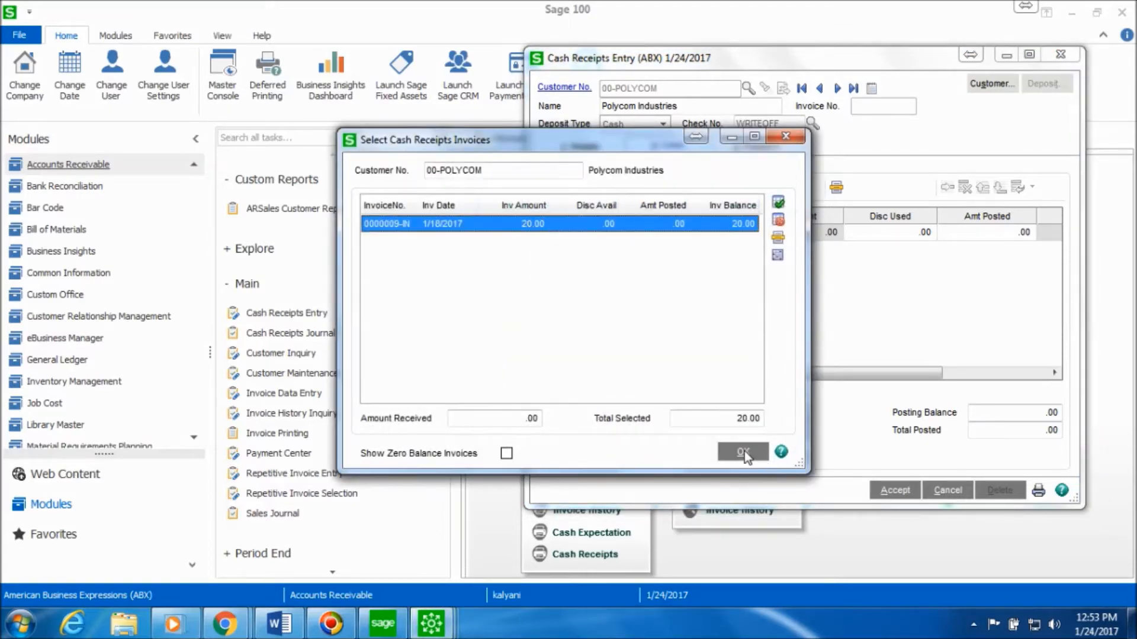
pyautogui.click(743, 452)
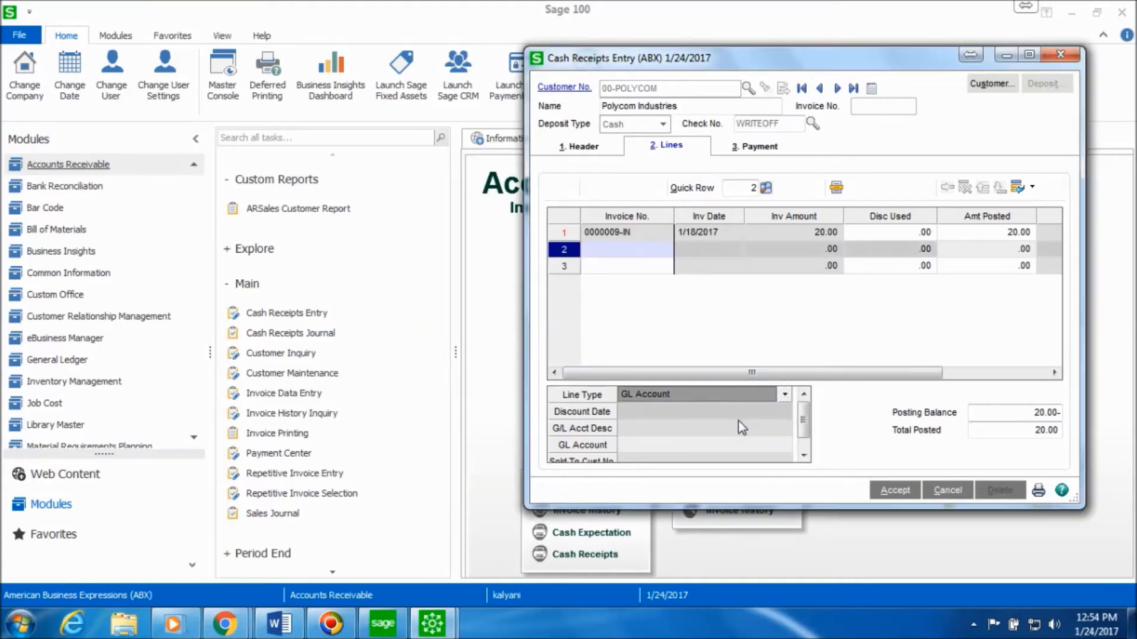
pyautogui.moveTo(748, 455)
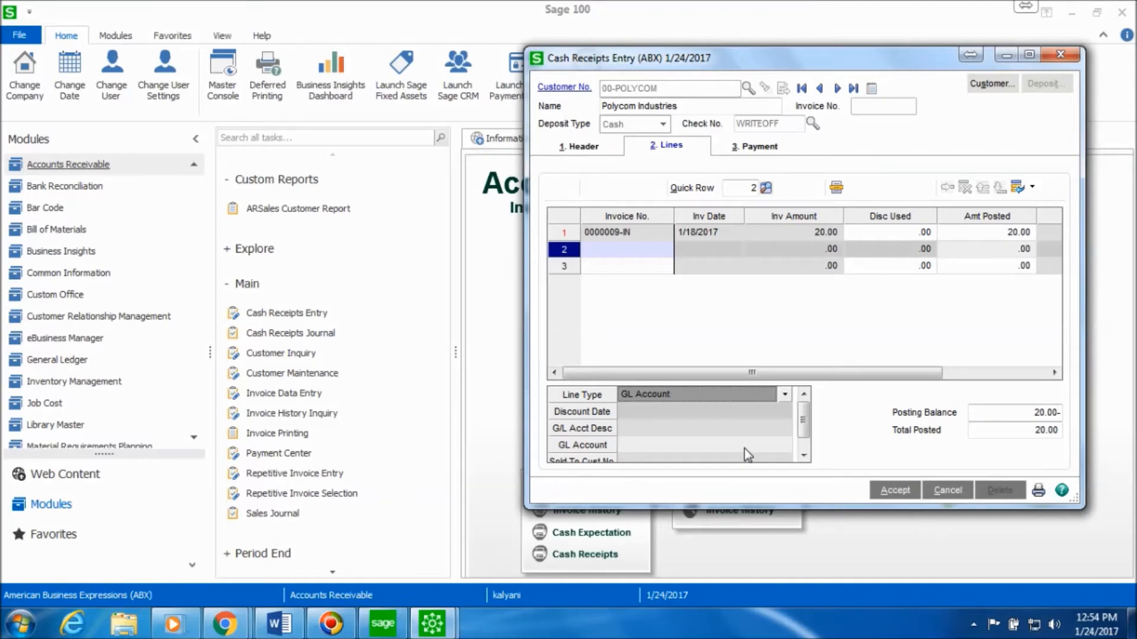
pyautogui.click(784, 394)
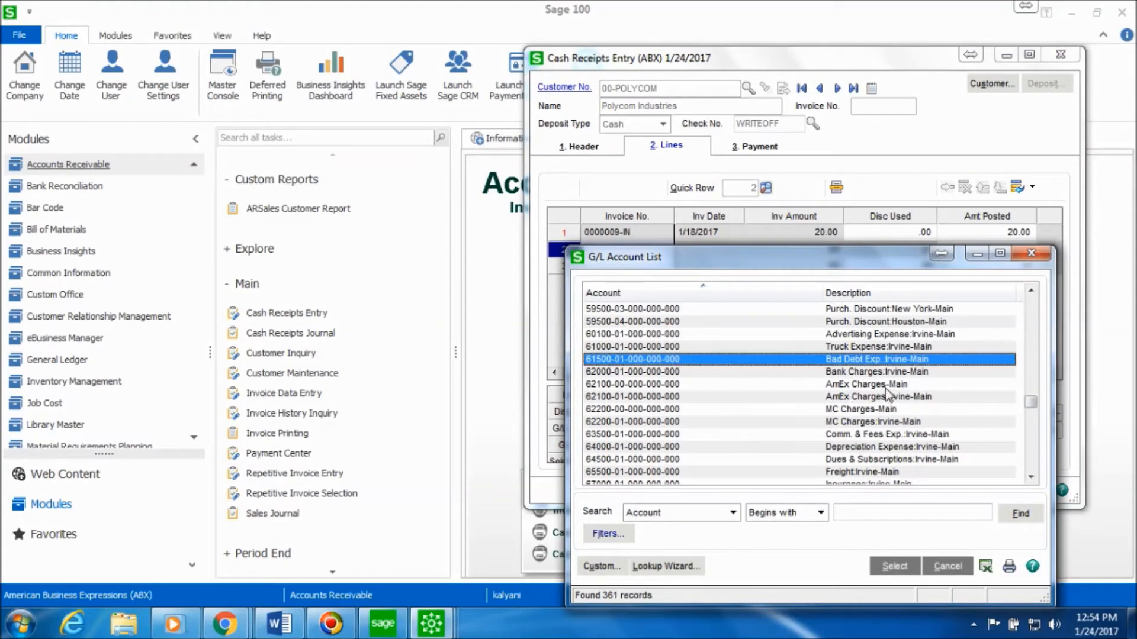
pyautogui.click(894, 566)
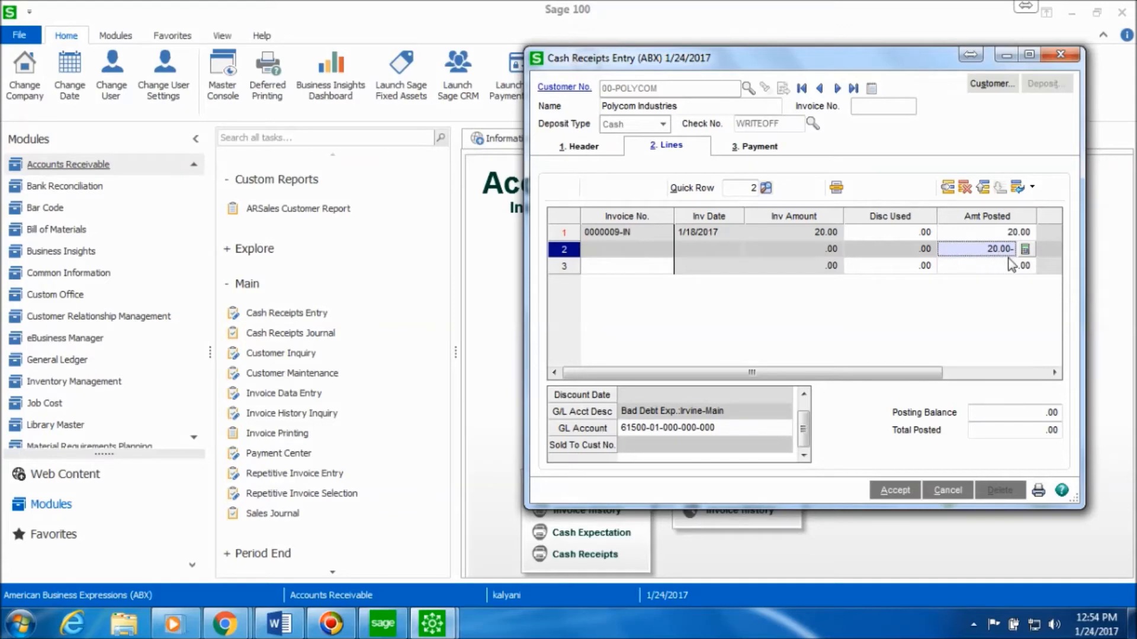
pyautogui.moveTo(997, 294)
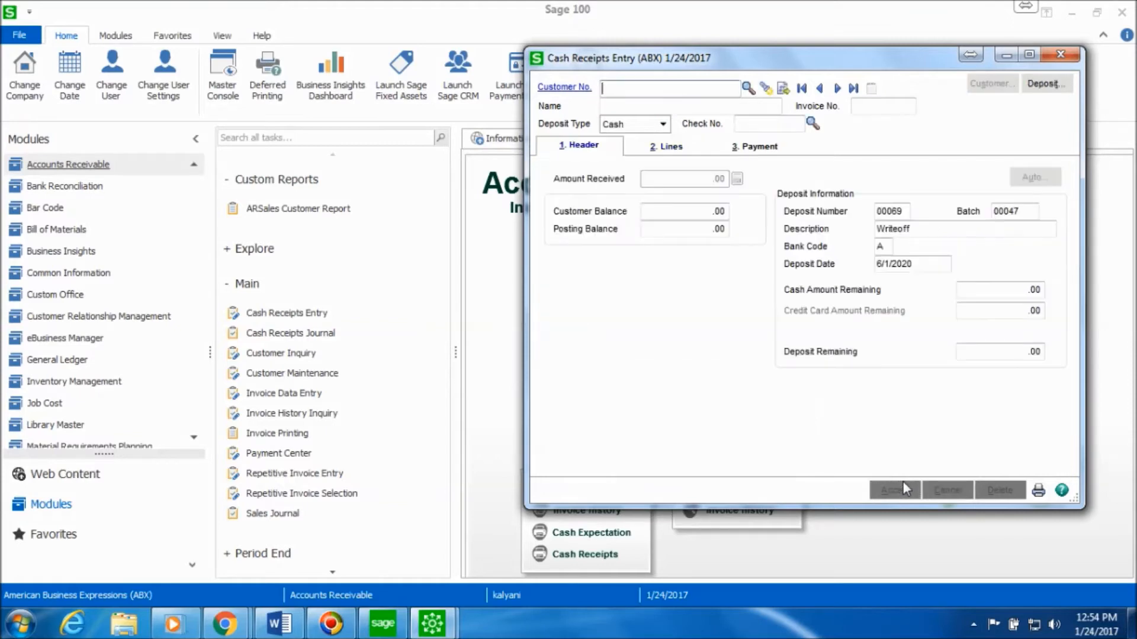
pyautogui.moveTo(1038, 492)
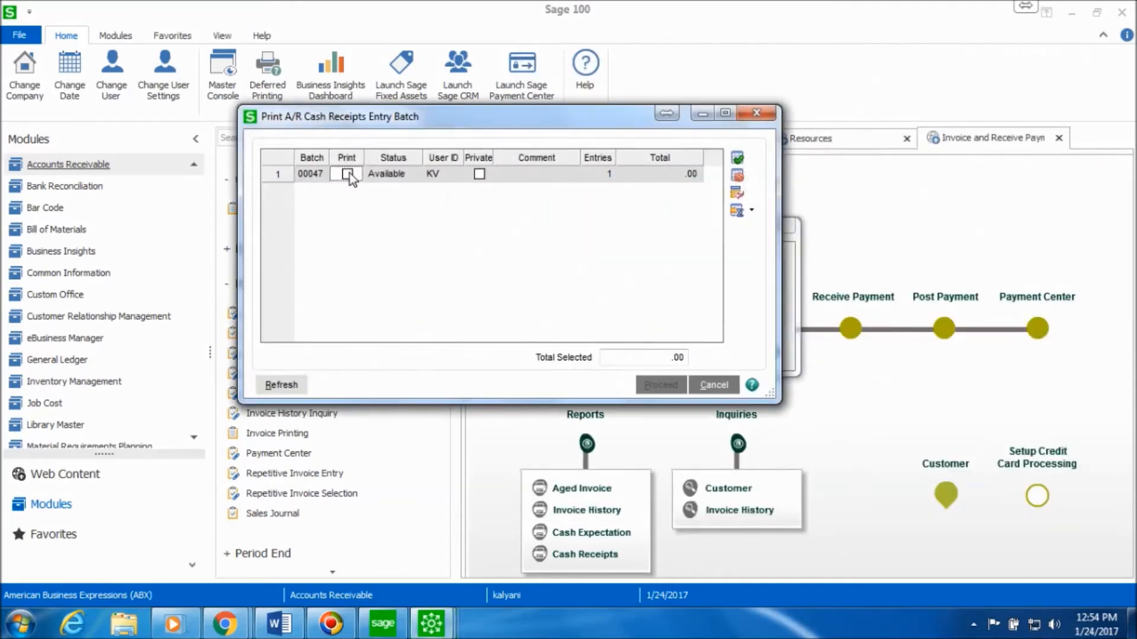
# - Mark batch 00047 for printing and proceed to the Cash Receipts Journal options
pyautogui.click(347, 173)
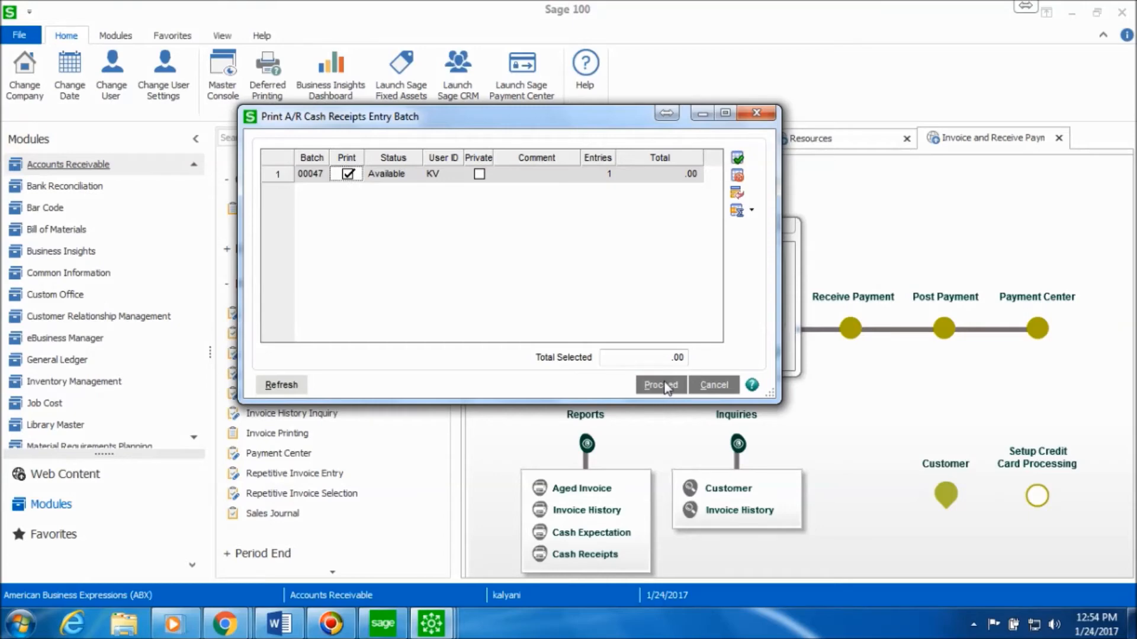
pyautogui.click(660, 385)
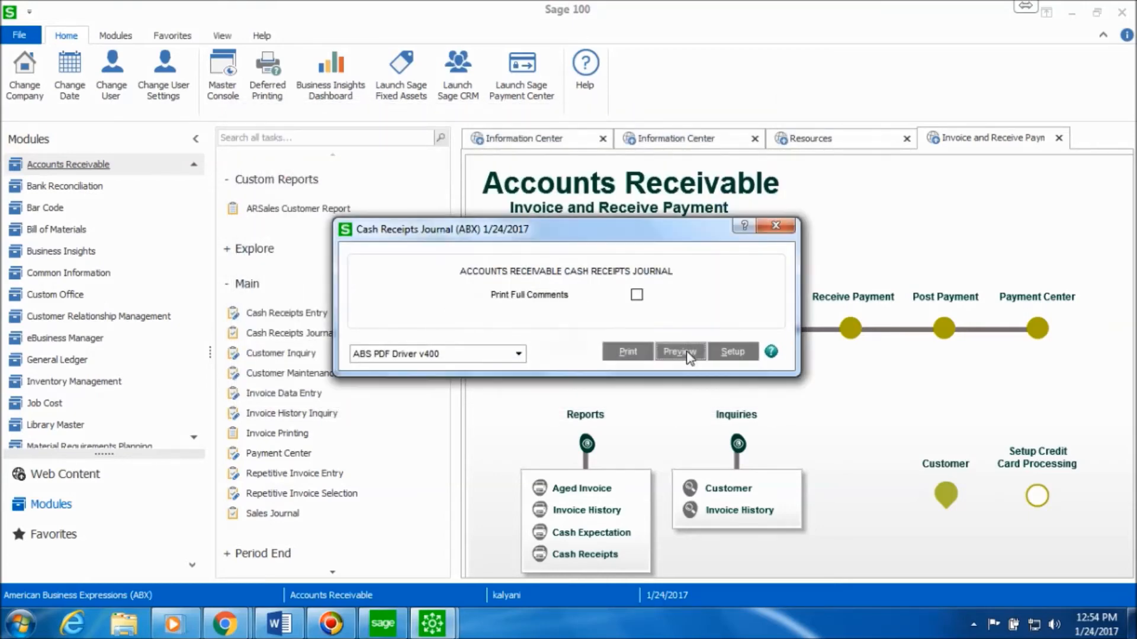
# - Preview the Cash Receipts Journal for batch 00047 full-screen and scroll across the 20.00 write-off
pyautogui.click(680, 352)
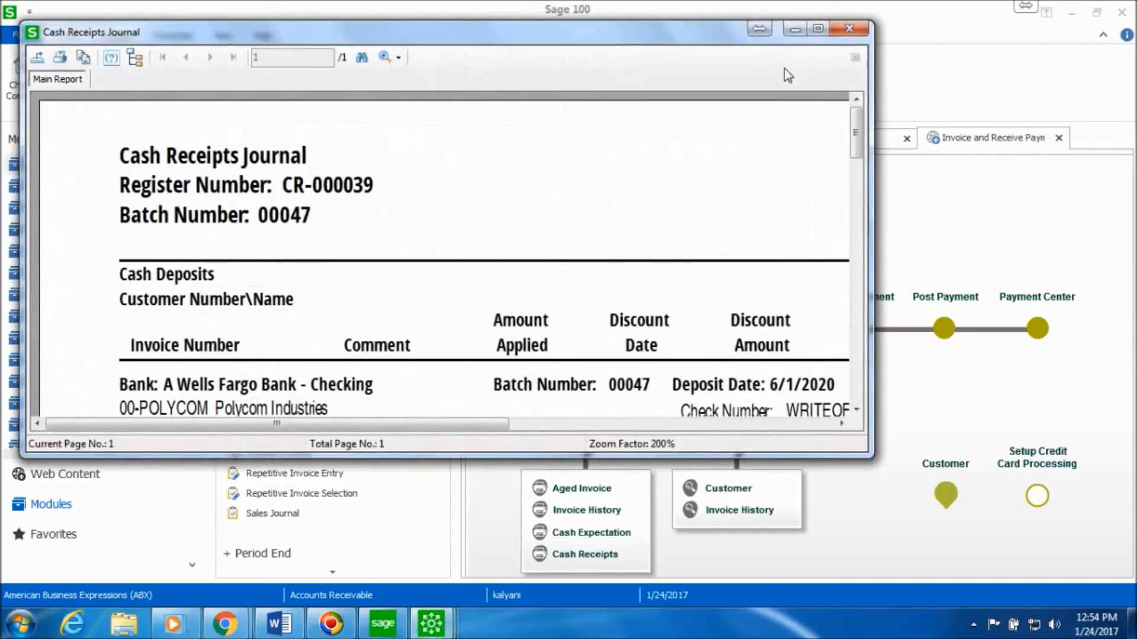
pyautogui.click(817, 28)
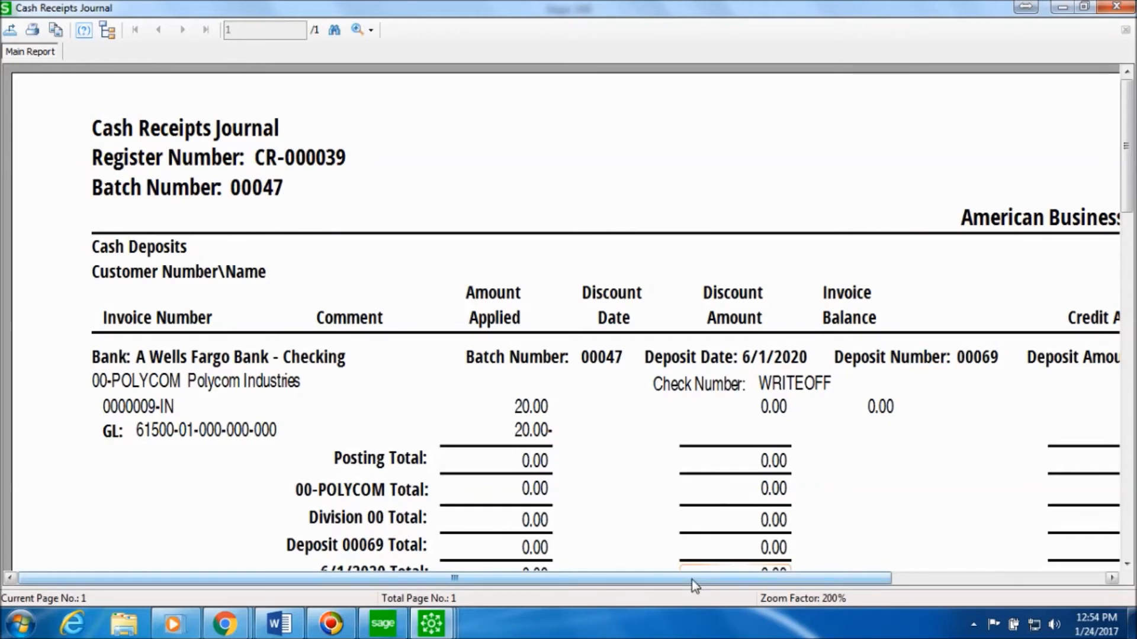
pyautogui.hscroll(-3)
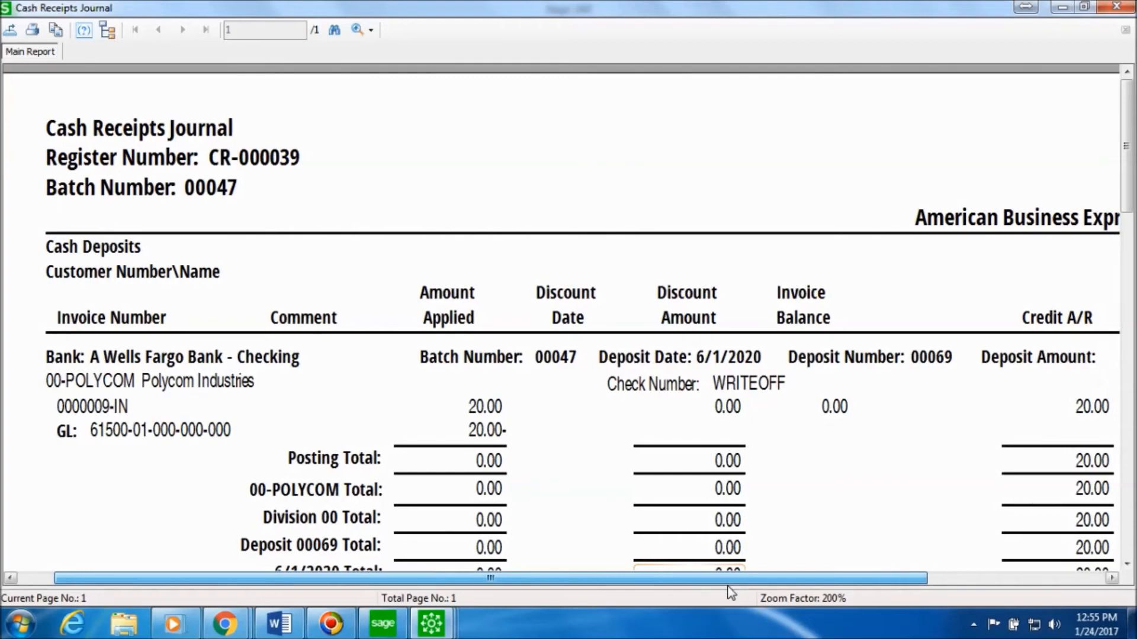
pyautogui.hscroll(3)
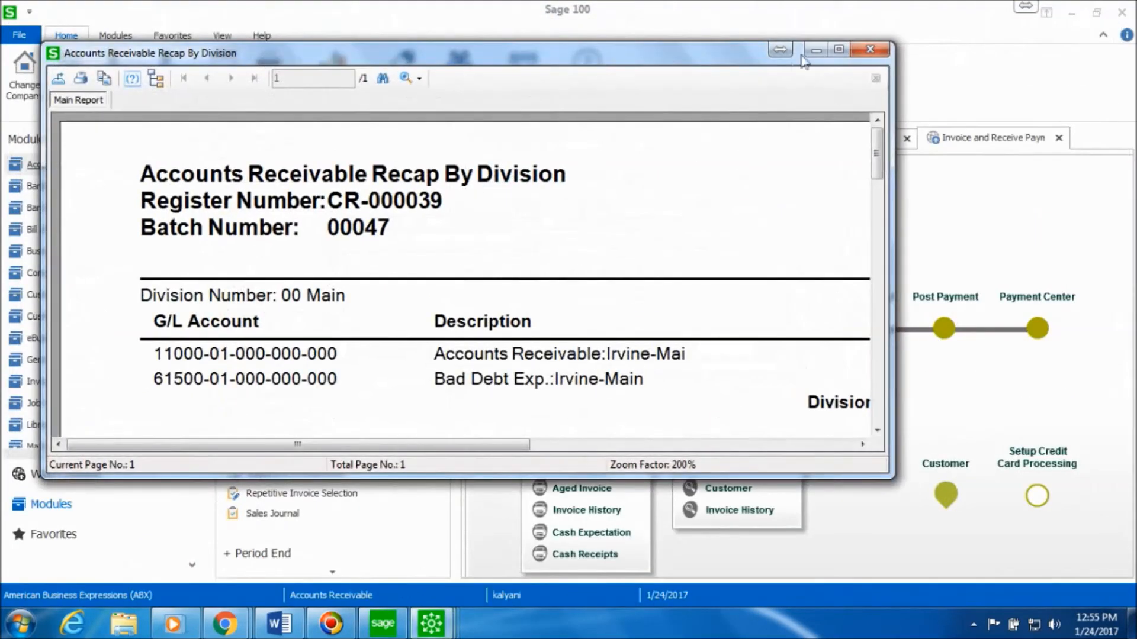
# - Review the Recap By Division full-screen, scrolling to the 20.00 Bad Debt Exp. debit
pyautogui.click(839, 50)
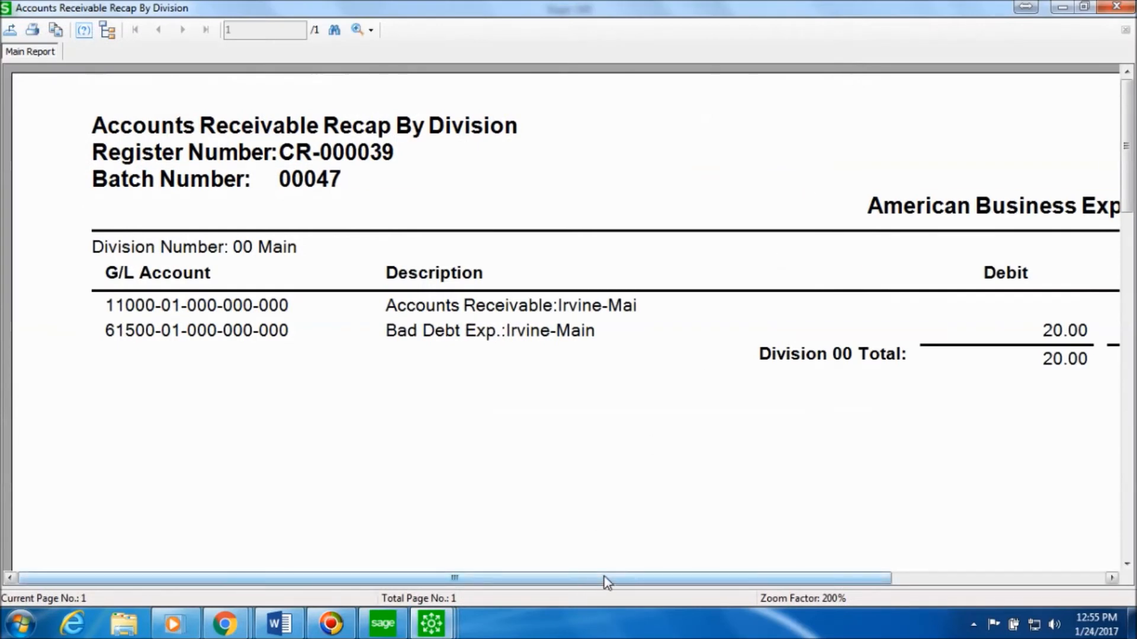
pyautogui.moveTo(605, 578); pyautogui.dragTo(682, 578)
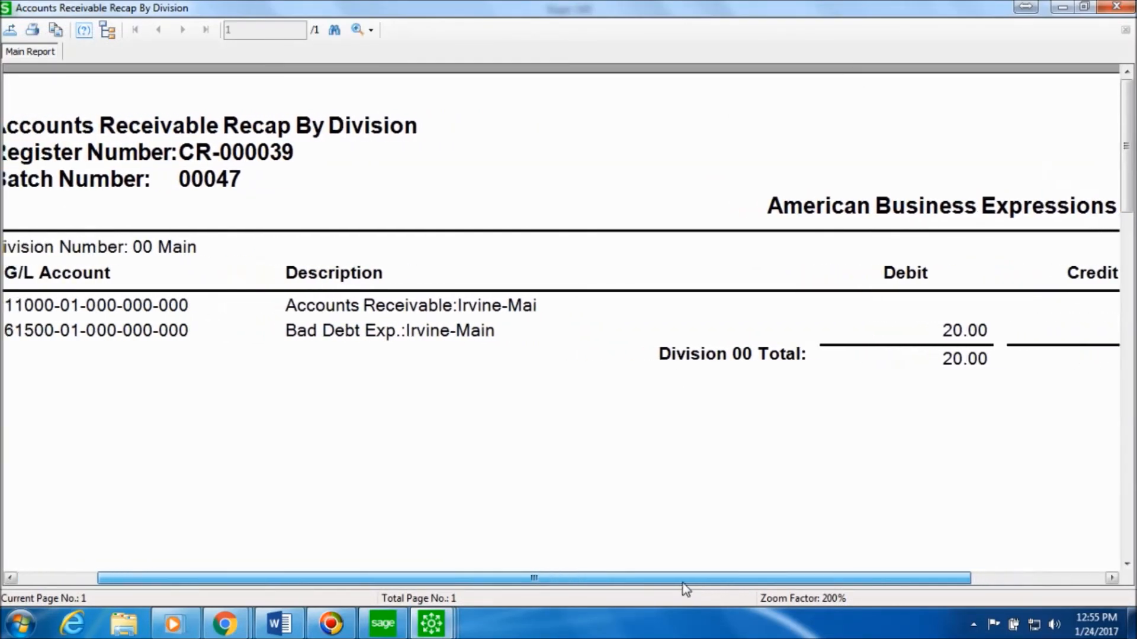
pyautogui.hscroll(-3)
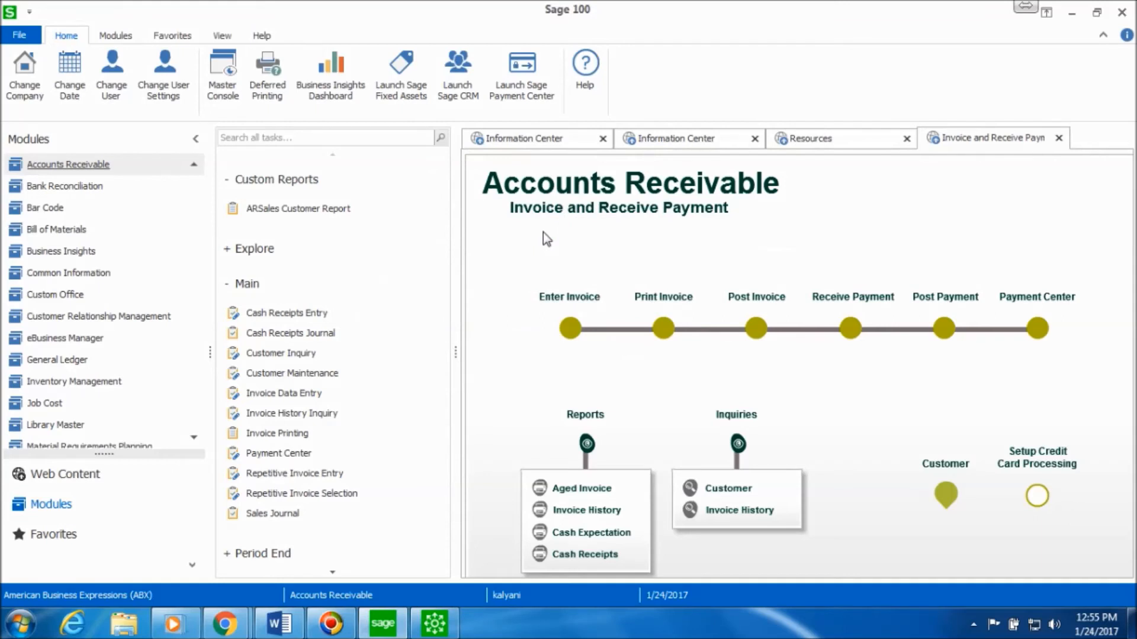
pyautogui.moveTo(885, 482)
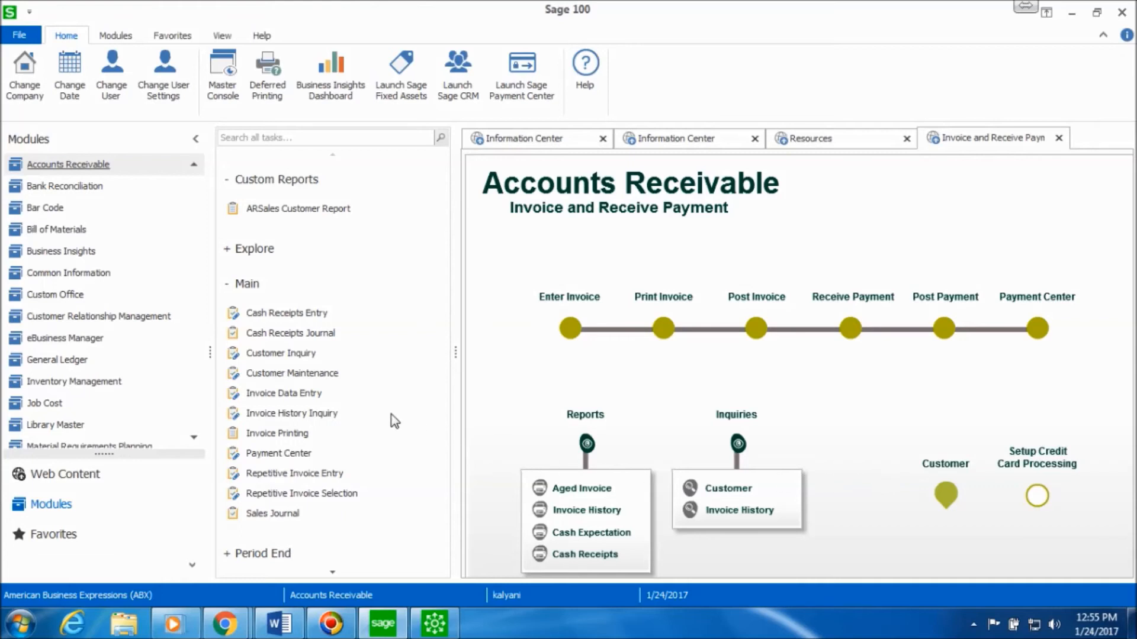
pyautogui.moveTo(281, 353)
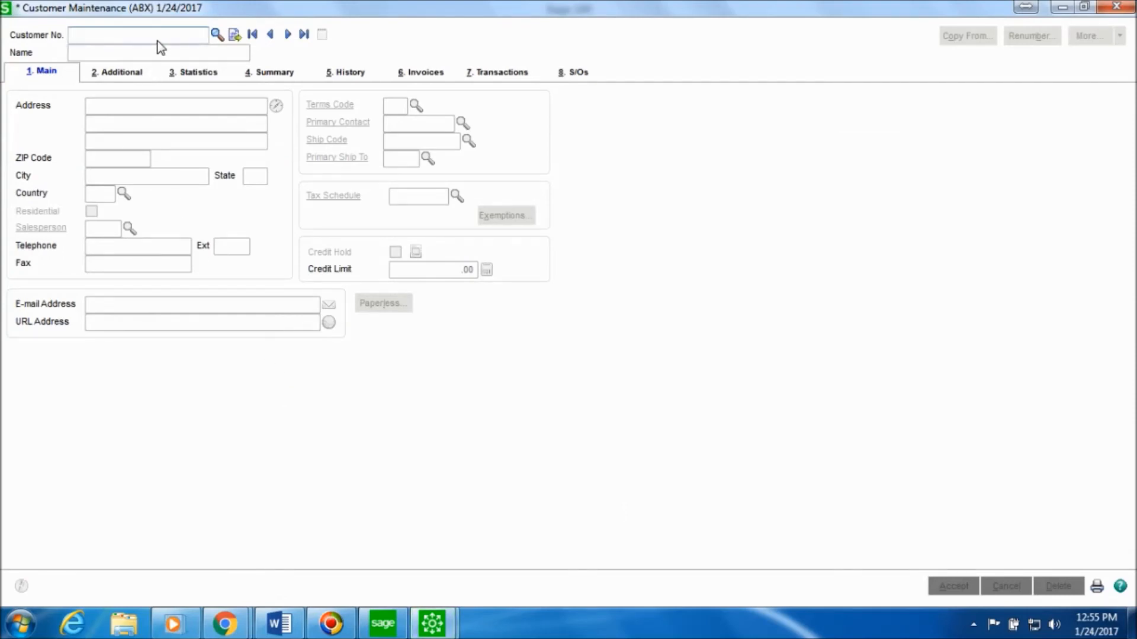
# - Load customer 00POLYCOM and show its transactions with the 20.00 WRITEOFF payment on invoice 0000009
pyautogui.write('00POLYCOM')
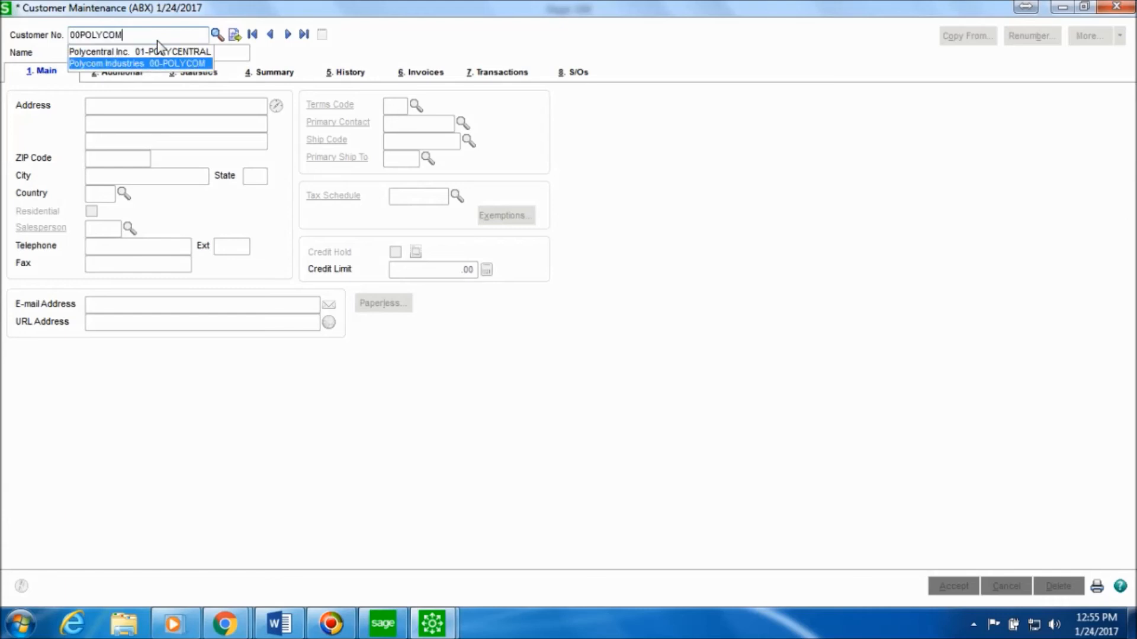
pyautogui.click(137, 63)
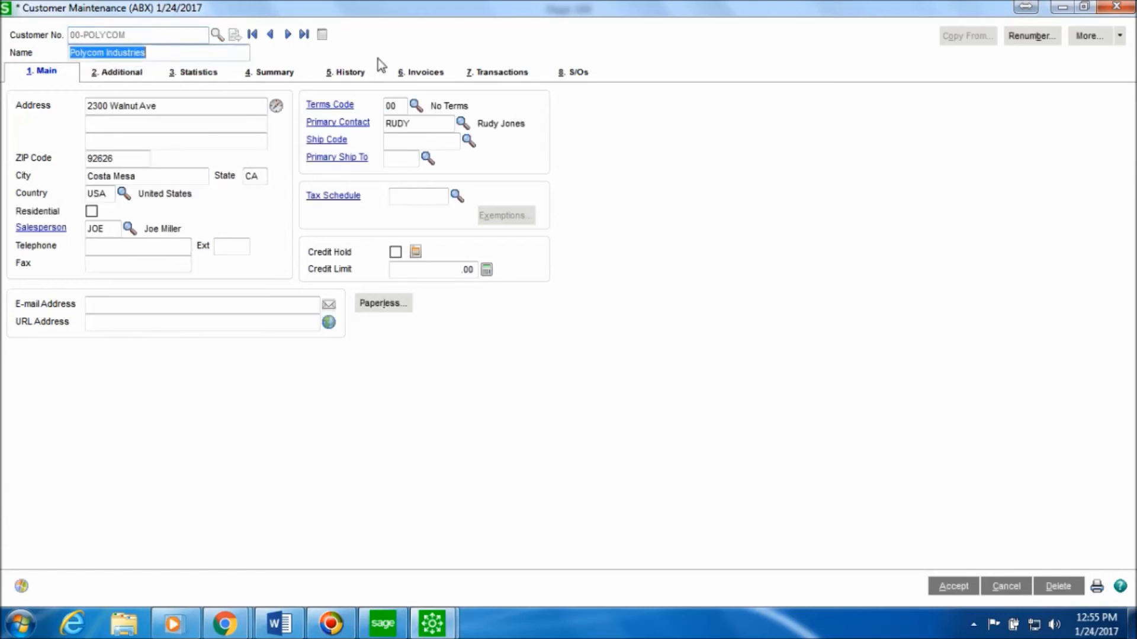
pyautogui.click(498, 73)
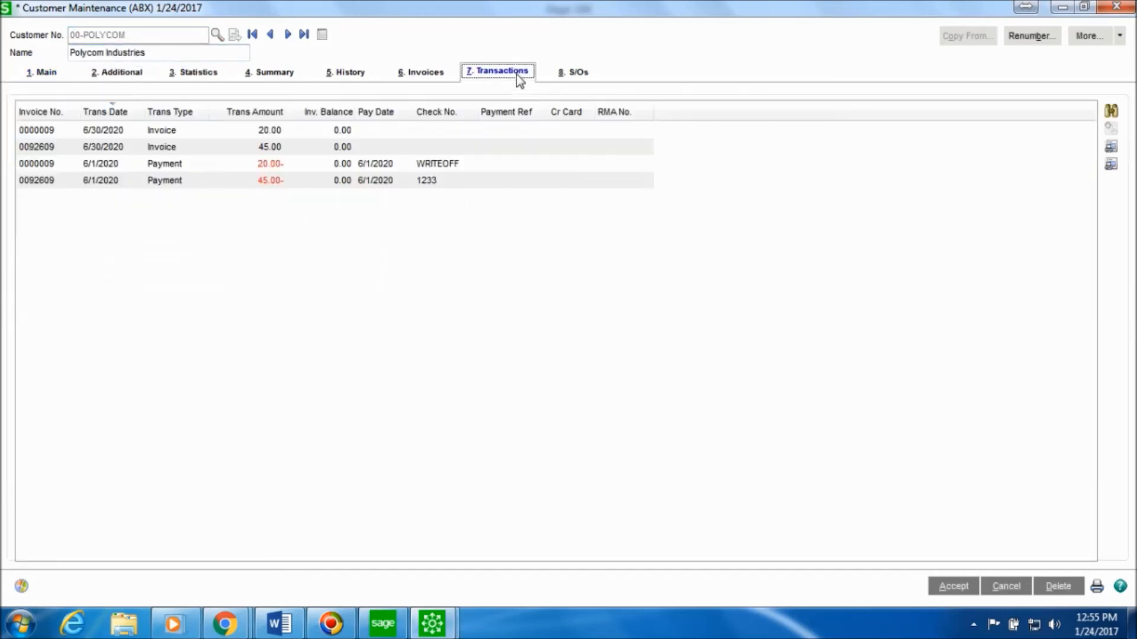
pyautogui.moveTo(460, 177)
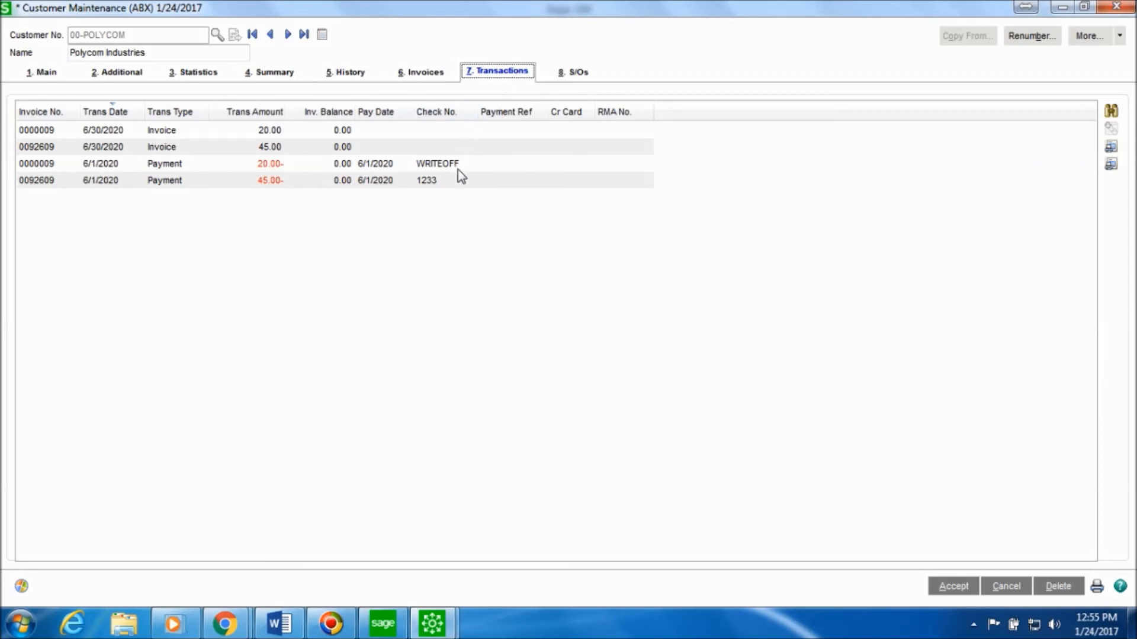